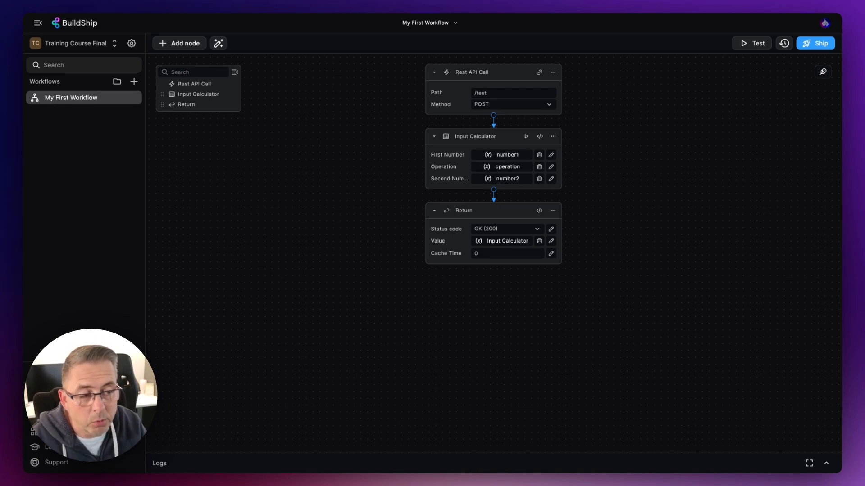
{"action": "mouse_move", "coordinate": [577, 84]}
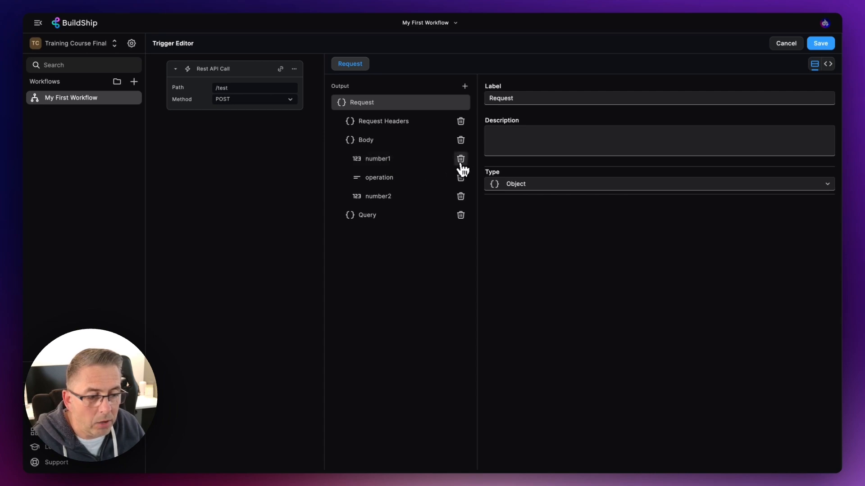
Step: Delete the number1, operation and number2 fields from the REST trigger's request Body
{"action": "left_click", "coordinate": [460, 159]}
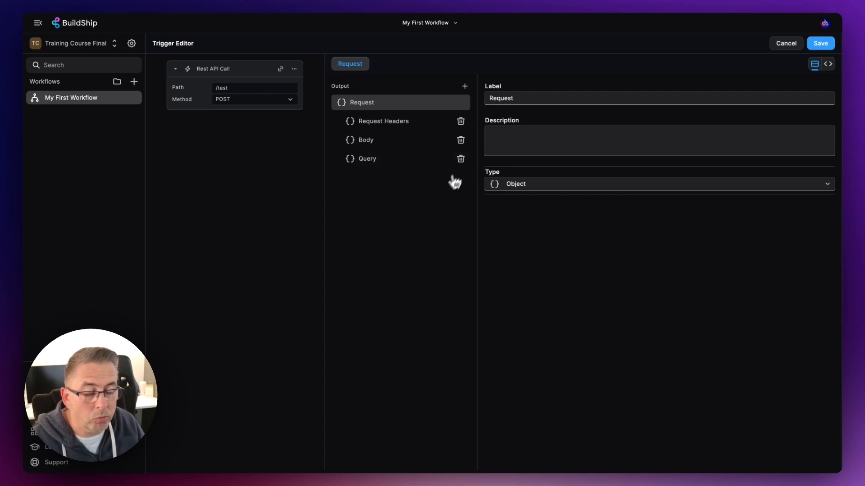
{"action": "mouse_move", "coordinate": [768, 77]}
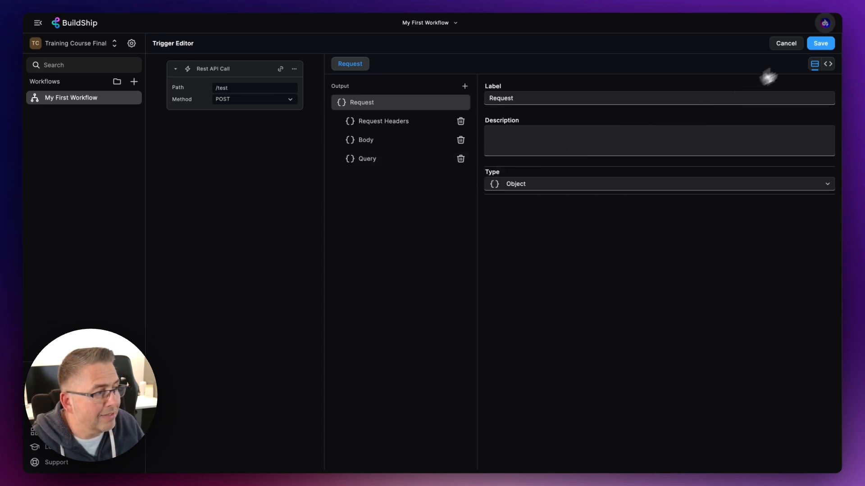
Step: Save the trigger and set First Number to the request Body's number1 expression
{"action": "left_click", "coordinate": [785, 44]}
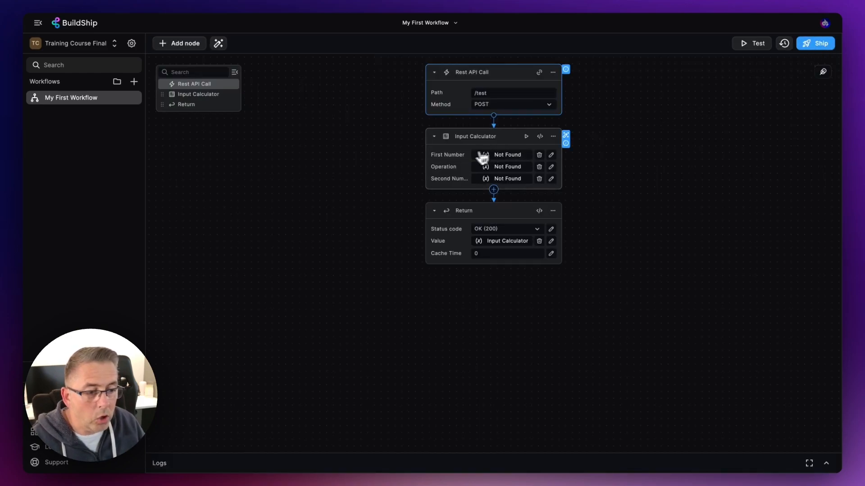
{"action": "mouse_move", "coordinate": [490, 176]}
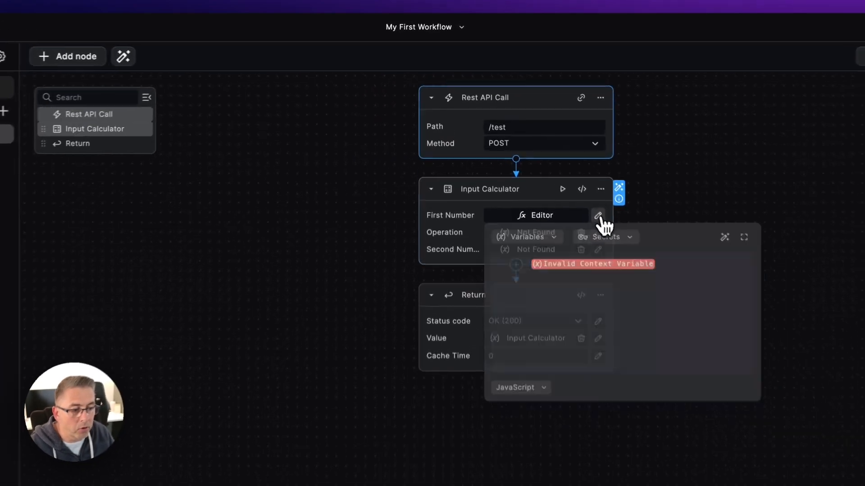
{"action": "left_click", "coordinate": [597, 216]}
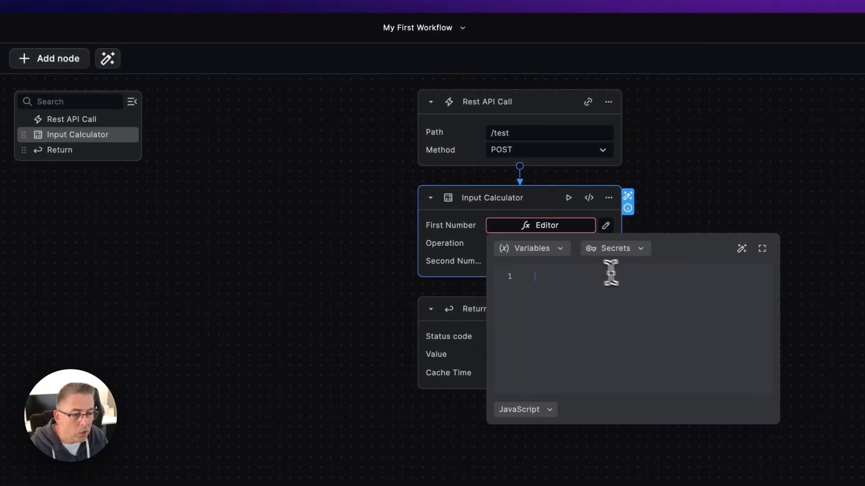
{"action": "left_click", "coordinate": [531, 248]}
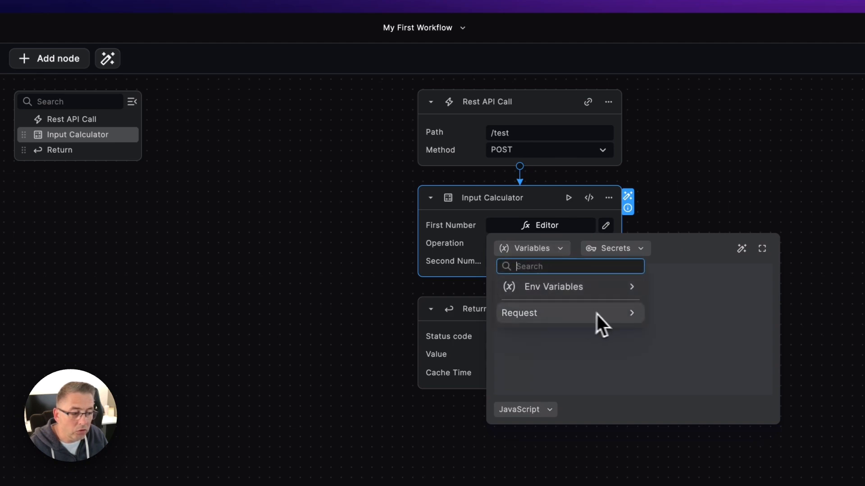
{"action": "left_click", "coordinate": [519, 312]}
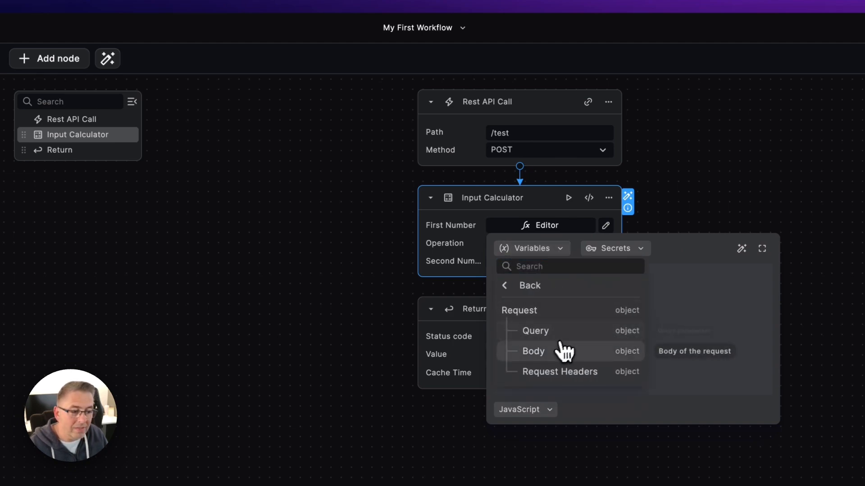
{"action": "left_click", "coordinate": [532, 352]}
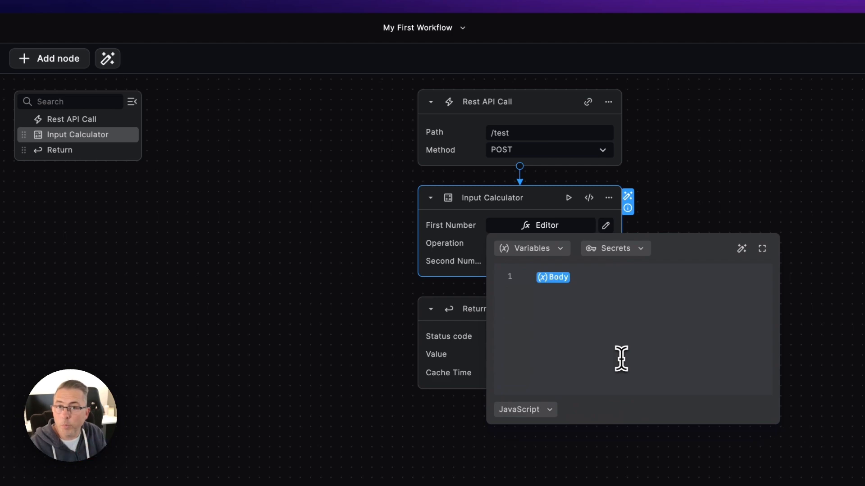
{"action": "mouse_move", "coordinate": [588, 275]}
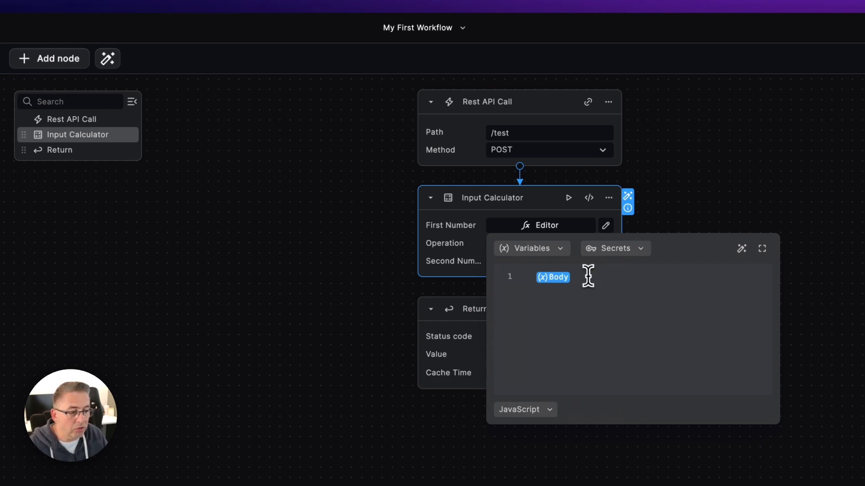
{"action": "type", "text": ".number"}
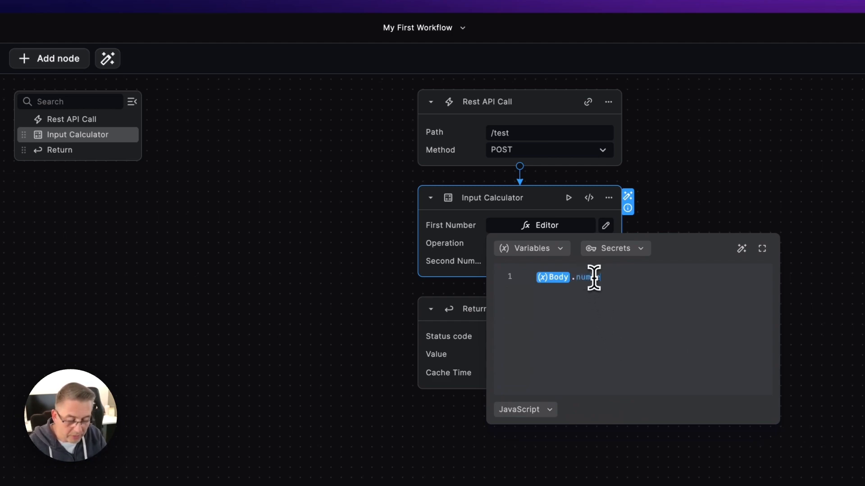
{"action": "type", "text": "number1"}
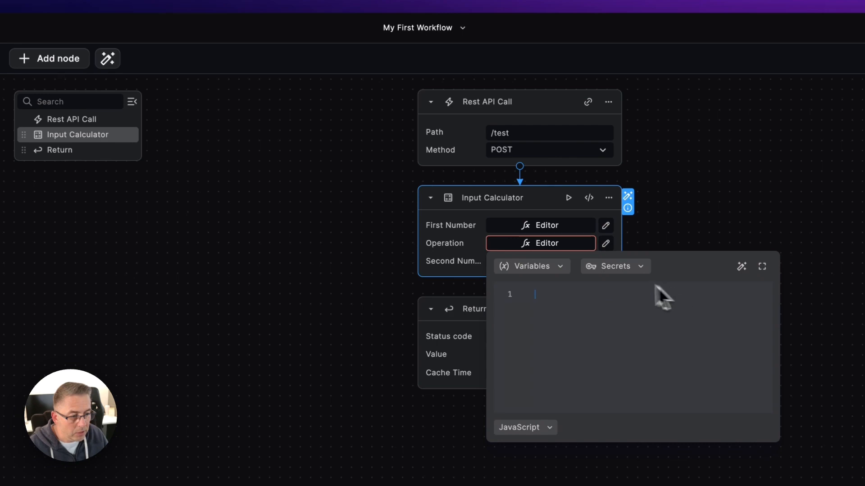
Step: Point Operation and Second Number at the request Body's operation and number fields
{"action": "left_click", "coordinate": [529, 267]}
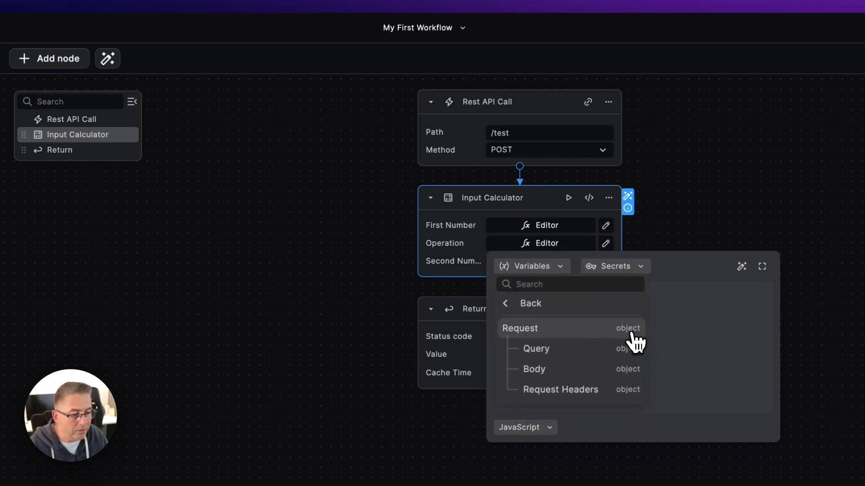
{"action": "left_click", "coordinate": [534, 369]}
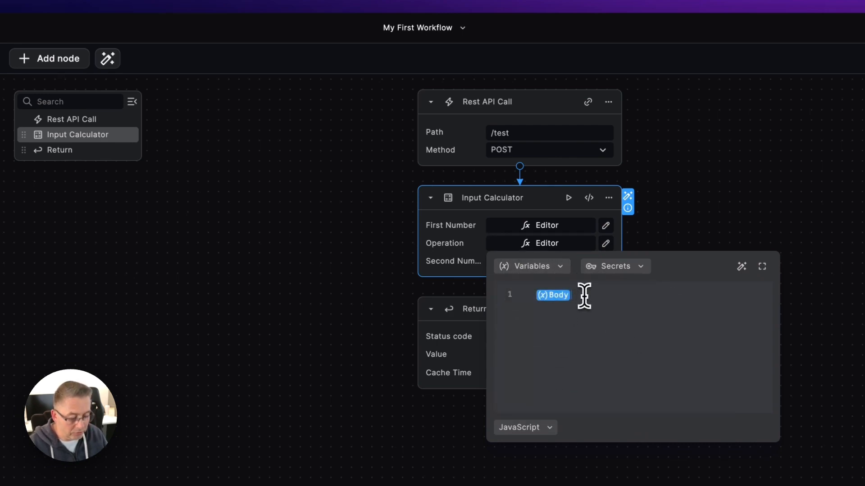
{"action": "type", "text": ".operations"}
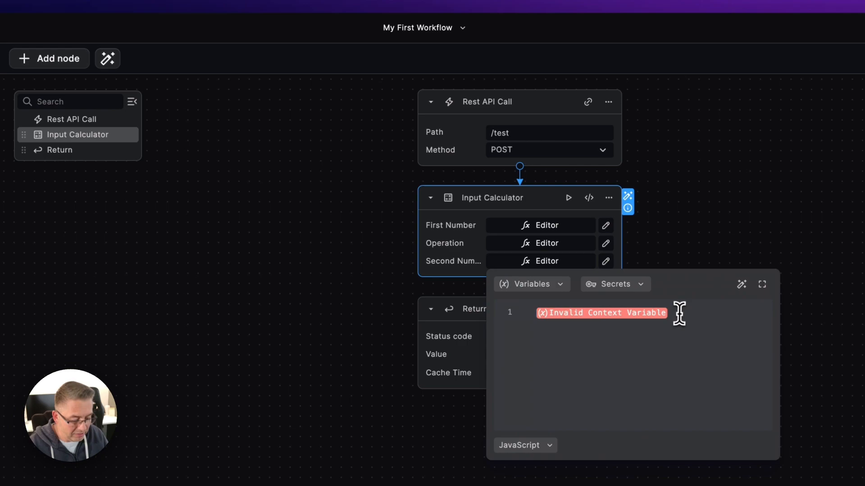
{"action": "key", "text": "Backspace"}
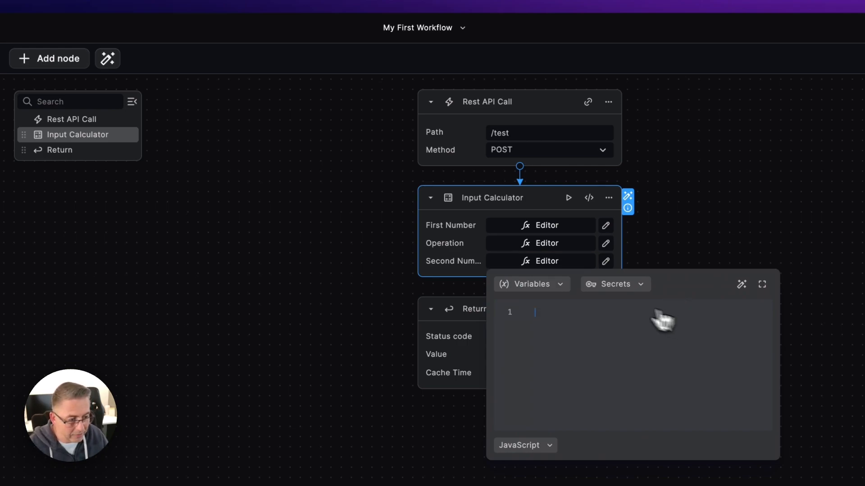
{"action": "left_click", "coordinate": [528, 284]}
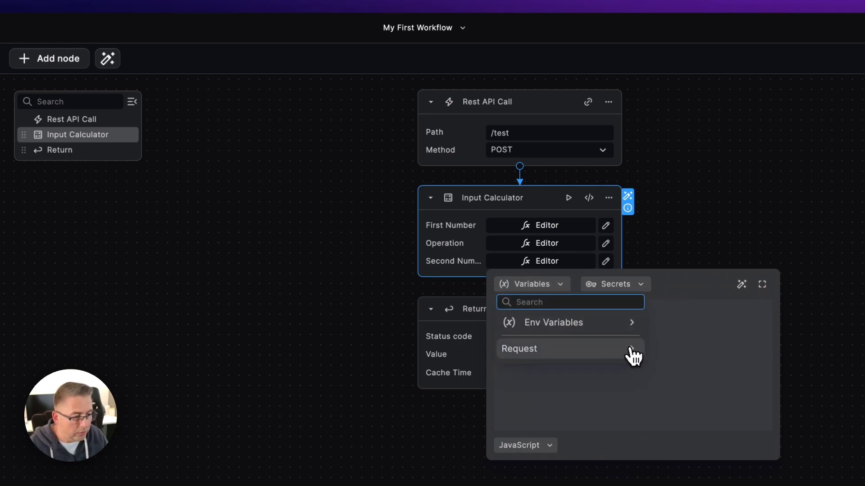
{"action": "left_click", "coordinate": [519, 348]}
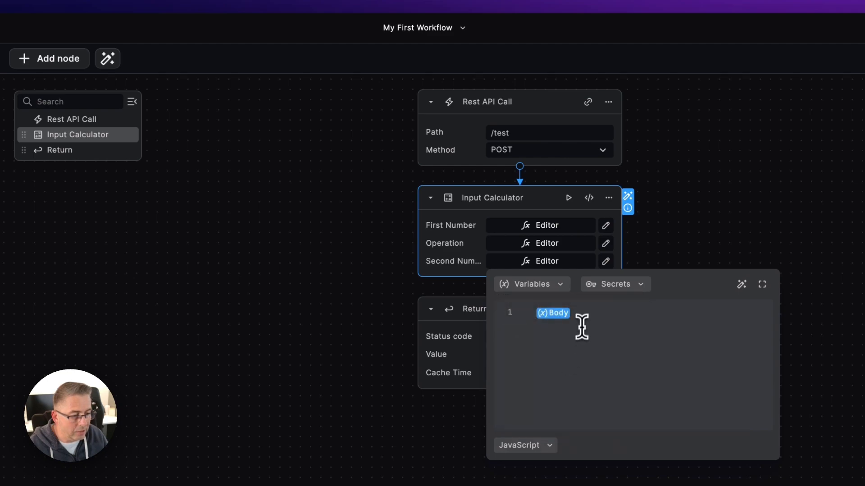
{"action": "type", "text": ".numbe"}
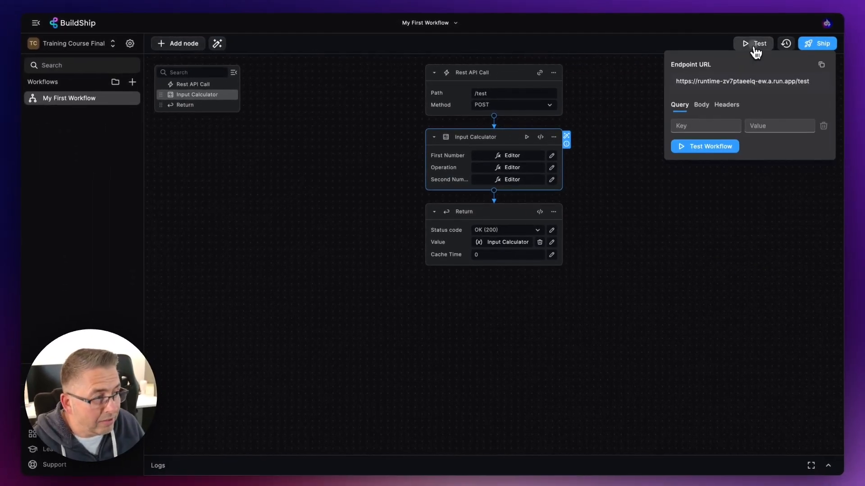
Step: Enter a JSON test body with number1 6, number2 2, operation subtract and run the test
{"action": "left_click", "coordinate": [700, 105]}
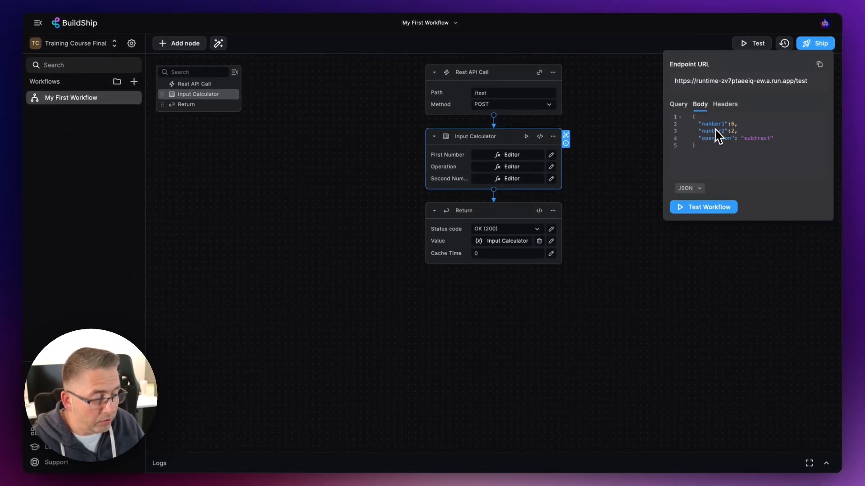
{"action": "left_click", "coordinate": [702, 206]}
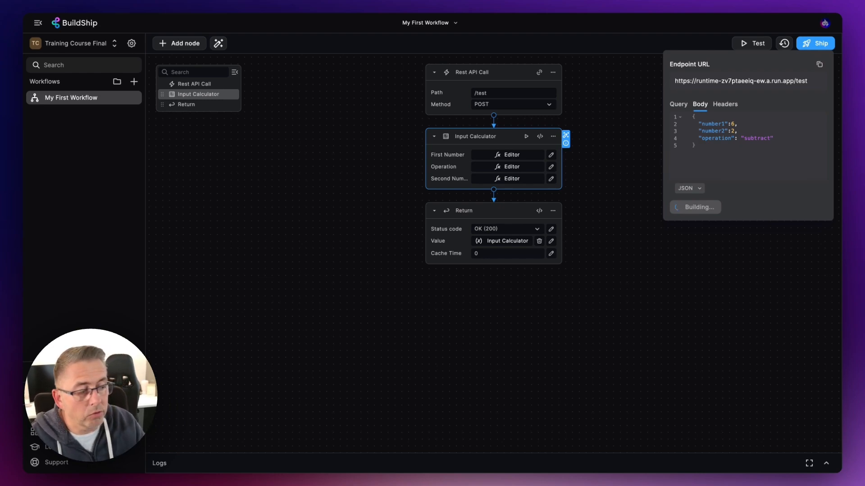
{"action": "left_click", "coordinate": [708, 207]}
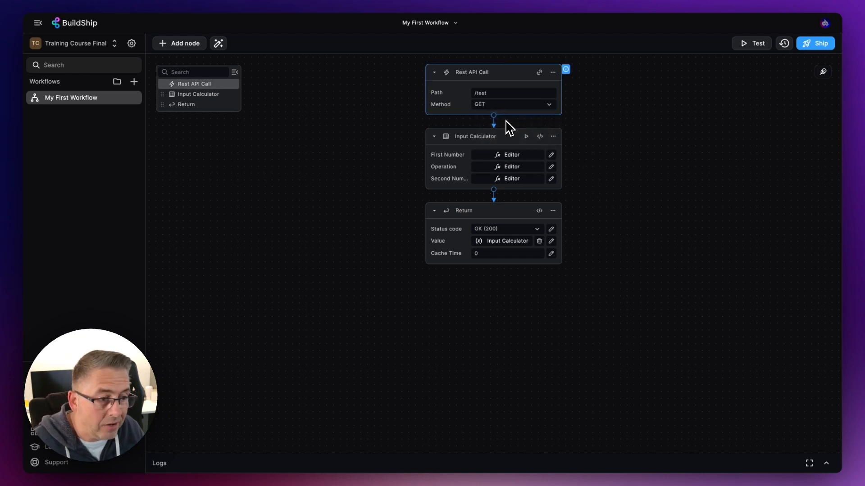
Step: Edit the REST trigger to add number1, operation and number2 Query fields, then save
{"action": "left_click", "coordinate": [552, 72]}
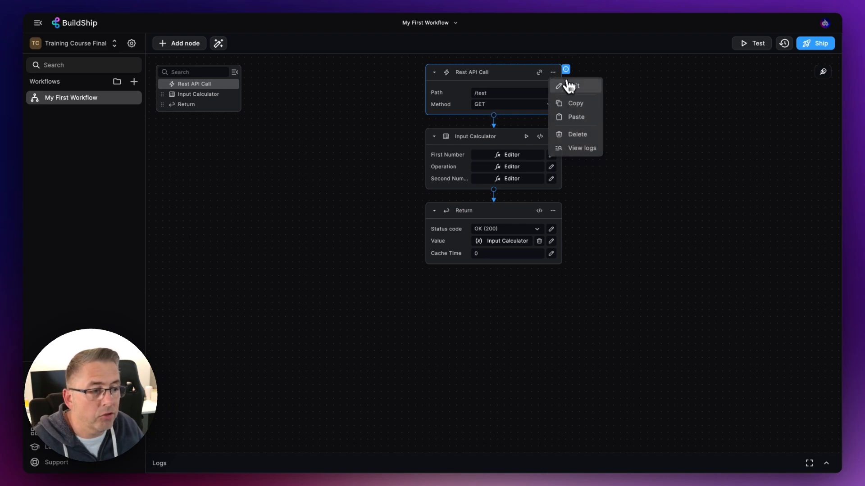
{"action": "left_click", "coordinate": [570, 85]}
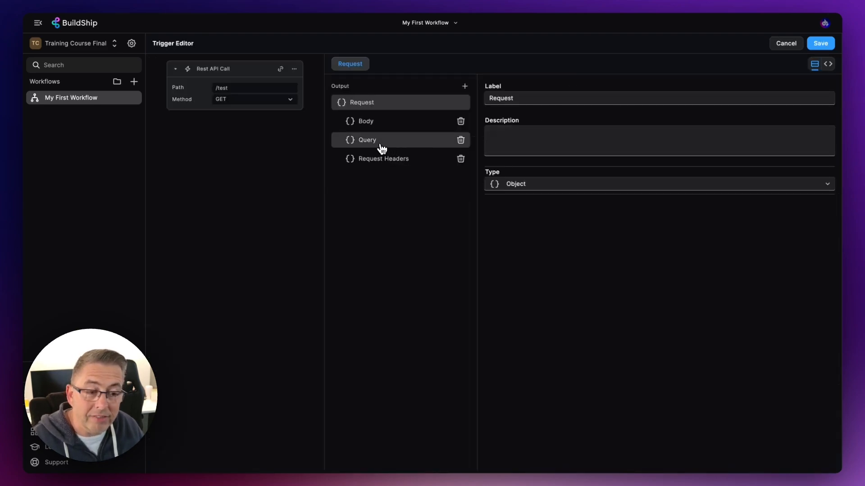
{"action": "left_click", "coordinate": [366, 139]}
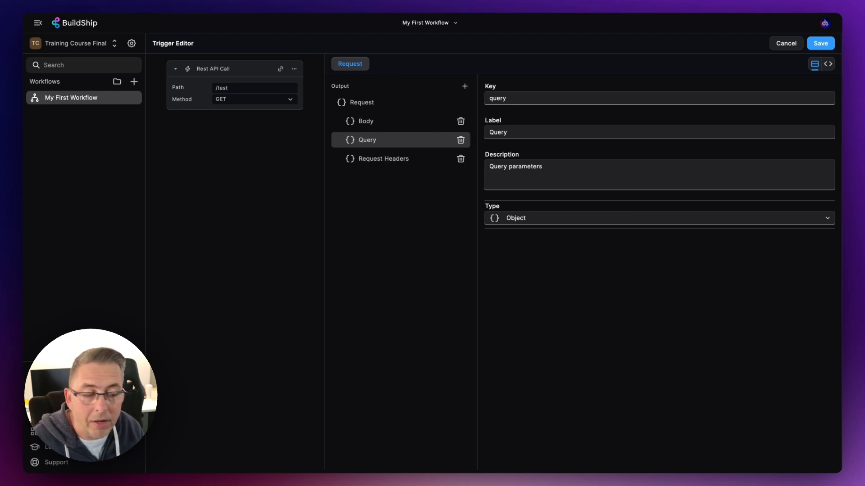
{"action": "mouse_move", "coordinate": [384, 149]}
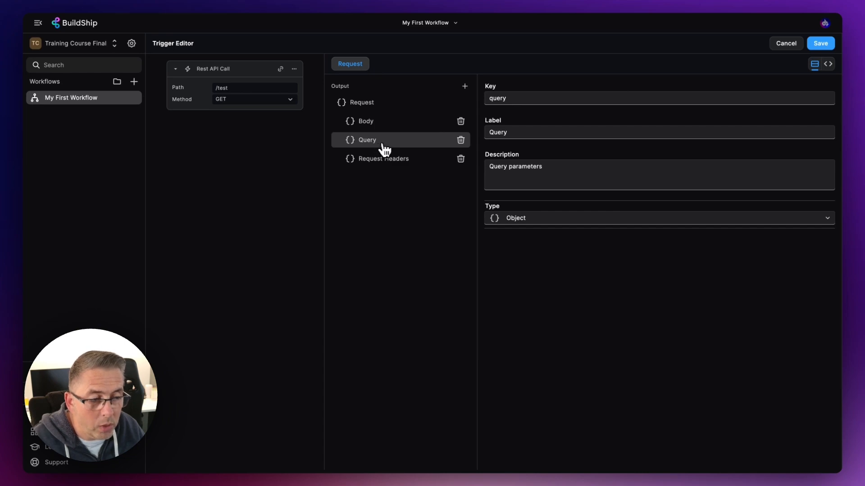
{"action": "left_click", "coordinate": [464, 86]}
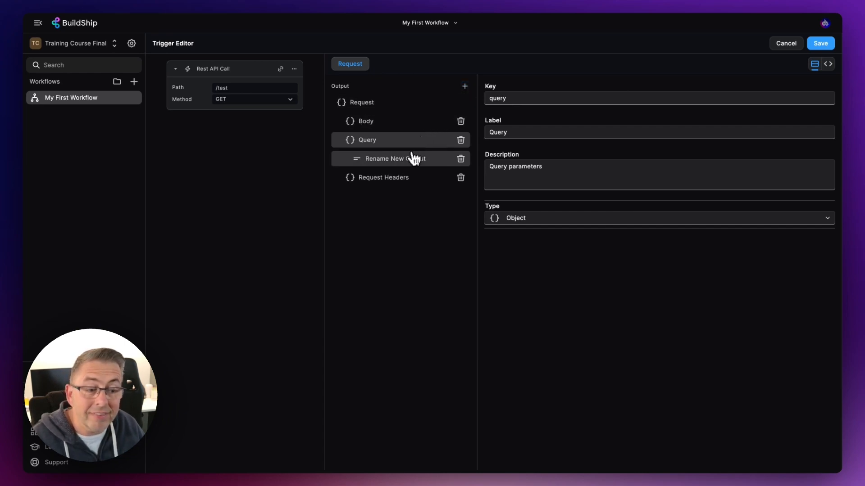
{"action": "left_click", "coordinate": [395, 158]}
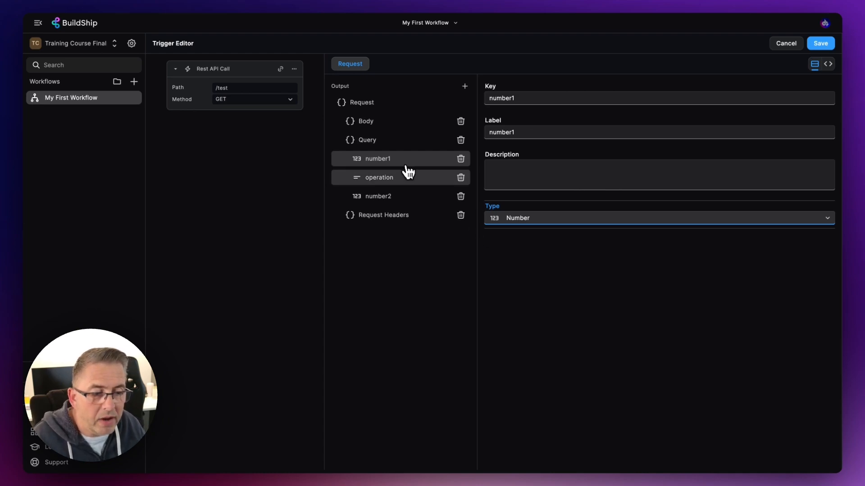
{"action": "mouse_move", "coordinate": [390, 179]}
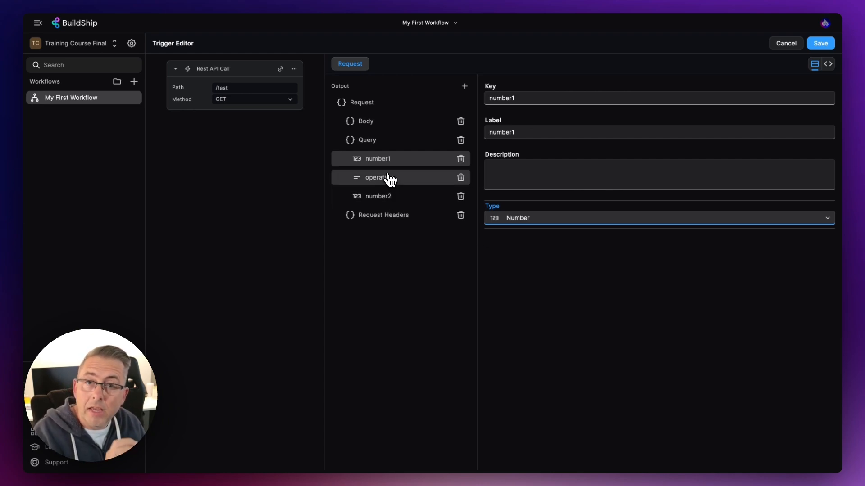
{"action": "mouse_move", "coordinate": [391, 200]}
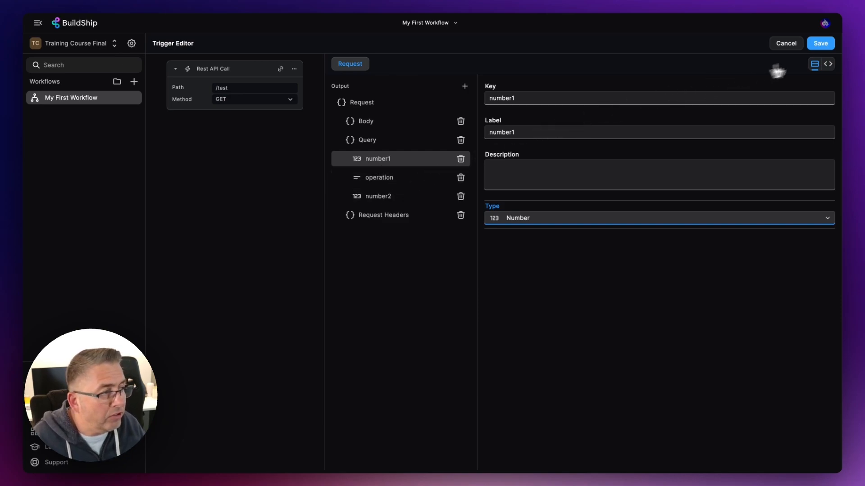
{"action": "left_click", "coordinate": [785, 43]}
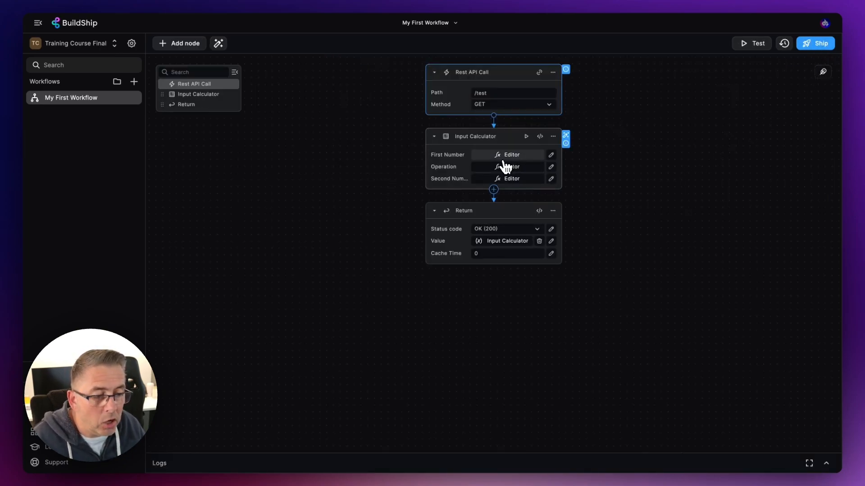
Step: Set First Number, Second Number and Operation to the query's number1, number2 and operation
{"action": "left_click", "coordinate": [510, 155]}
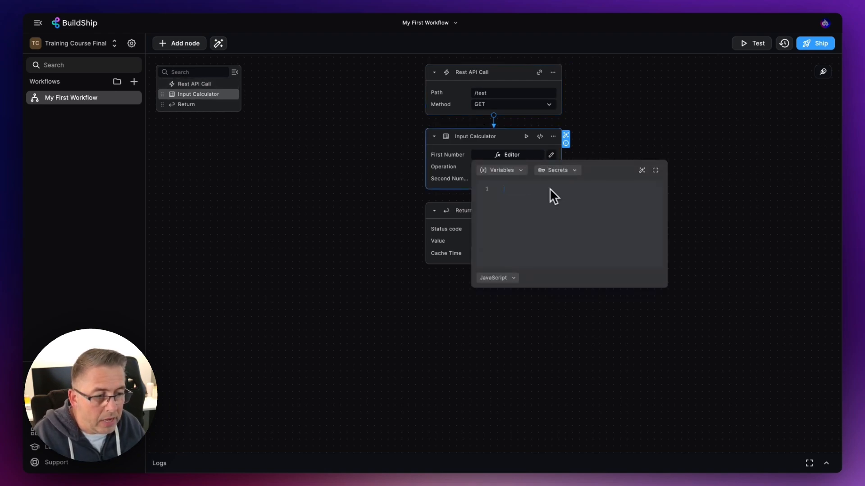
{"action": "left_click", "coordinate": [501, 170]}
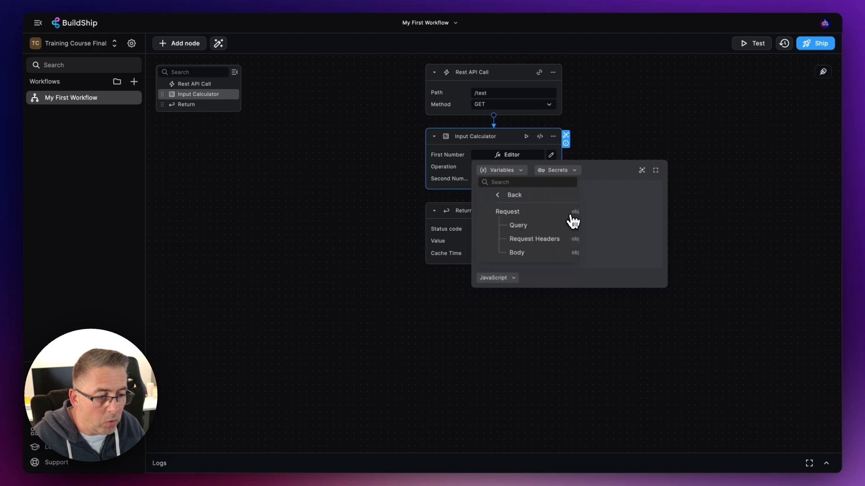
{"action": "left_click", "coordinate": [518, 225]}
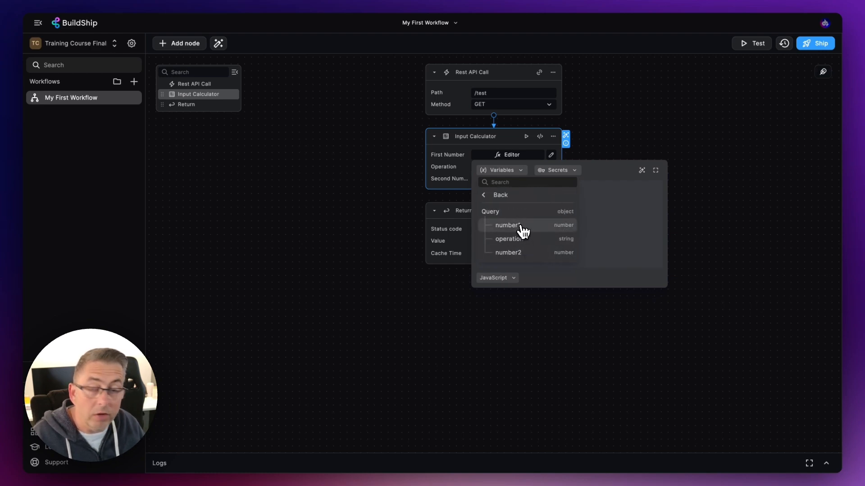
{"action": "left_click", "coordinate": [506, 225]}
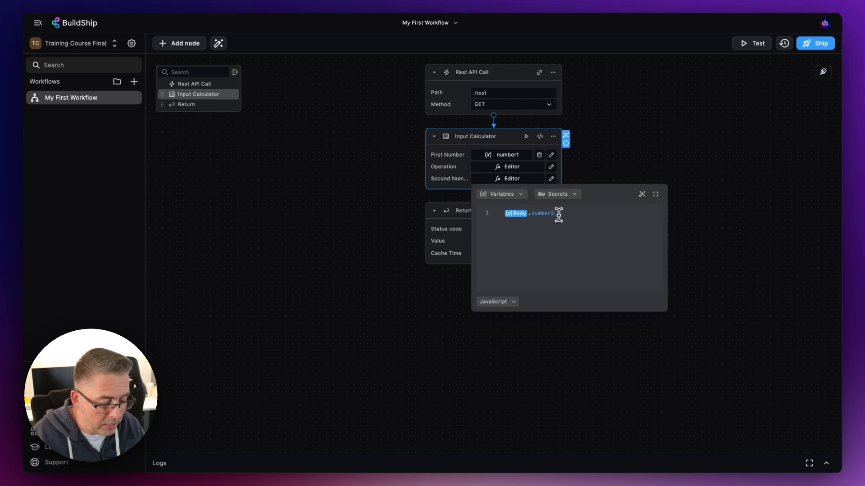
{"action": "left_click", "coordinate": [501, 194]}
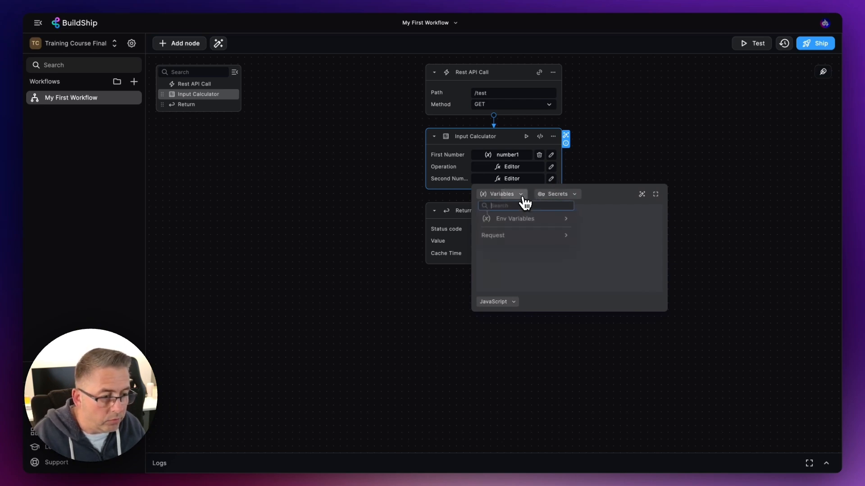
{"action": "left_click", "coordinate": [492, 236]}
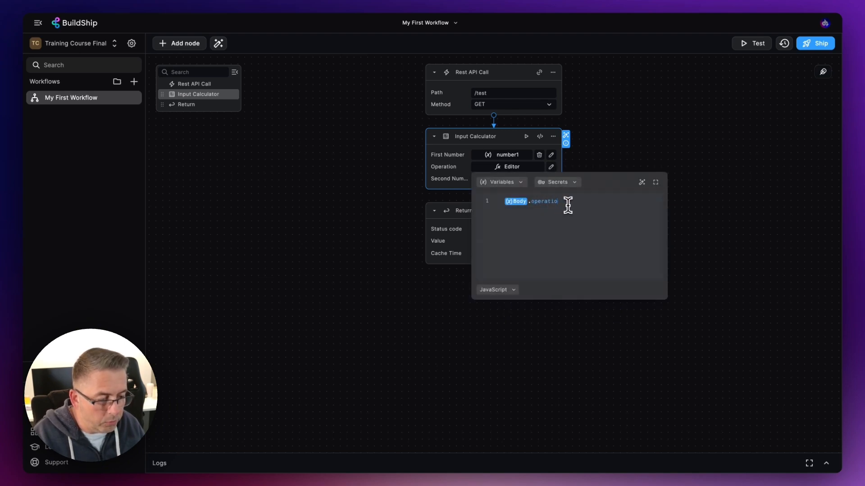
{"action": "left_click", "coordinate": [501, 182]}
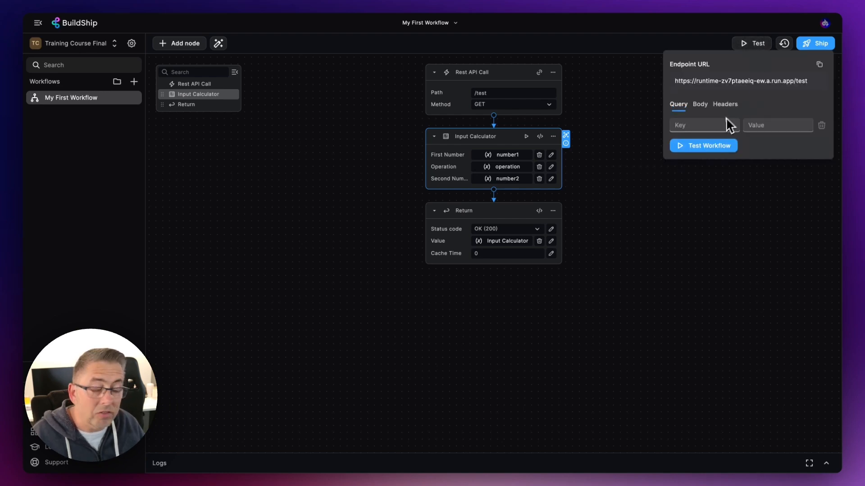
Step: Enter query parameters number1=6, operation=subtract, number2=2 and run Test Workflow
{"action": "left_click", "coordinate": [700, 104]}
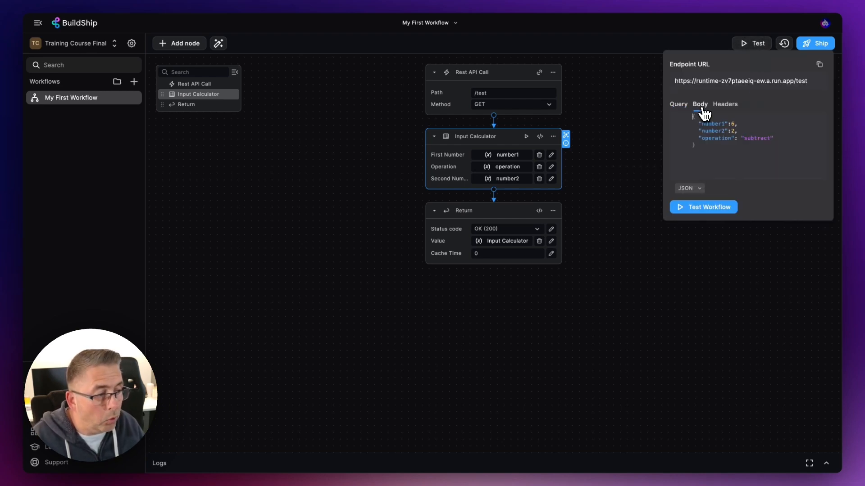
{"action": "left_click", "coordinate": [678, 104]}
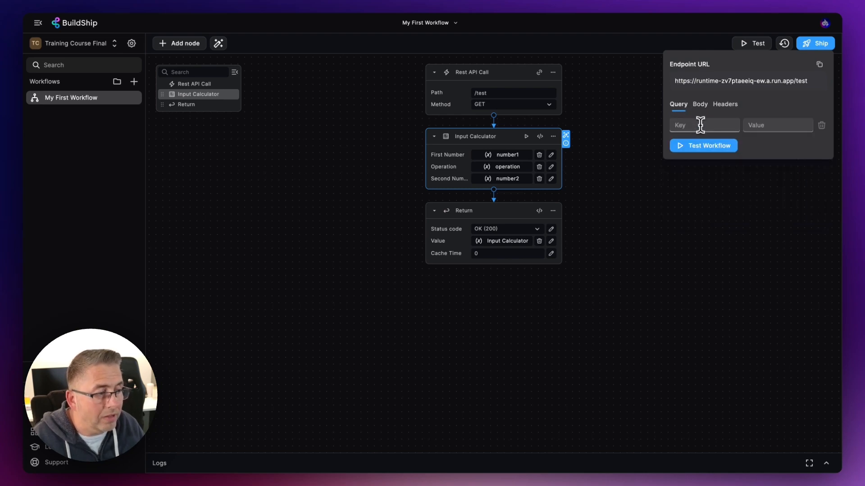
{"action": "type", "text": "number1"}
{"action": "type", "text": "2"}
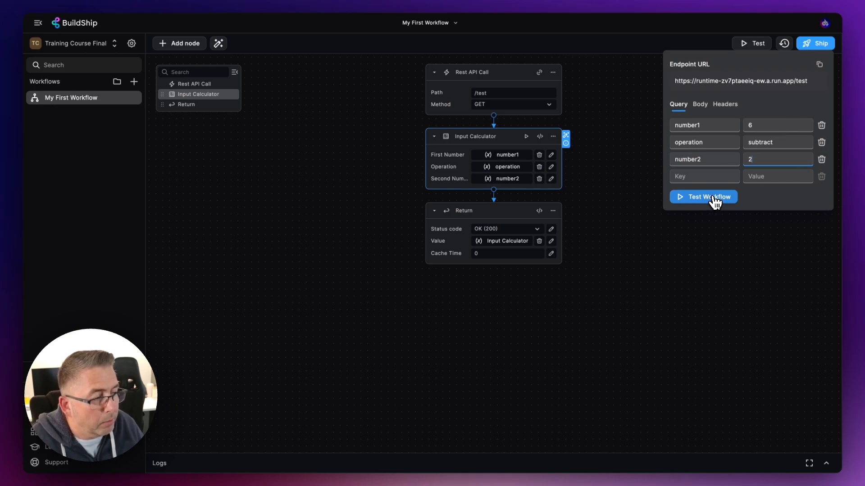
{"action": "left_click", "coordinate": [703, 197]}
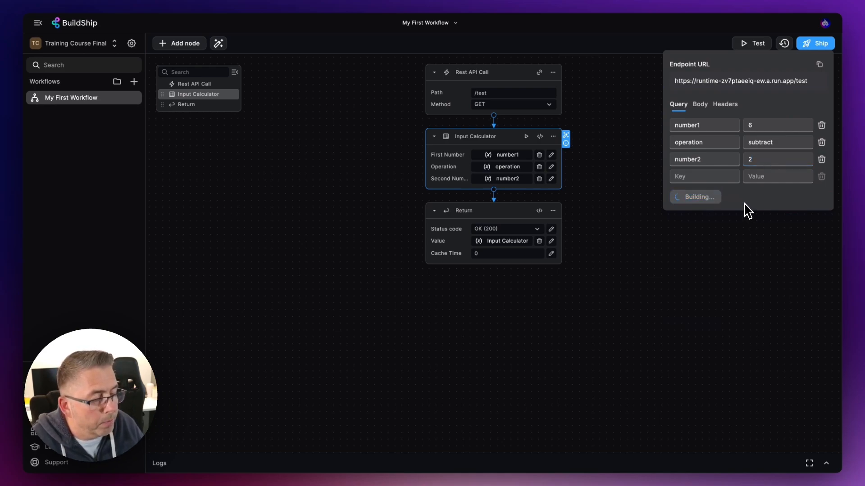